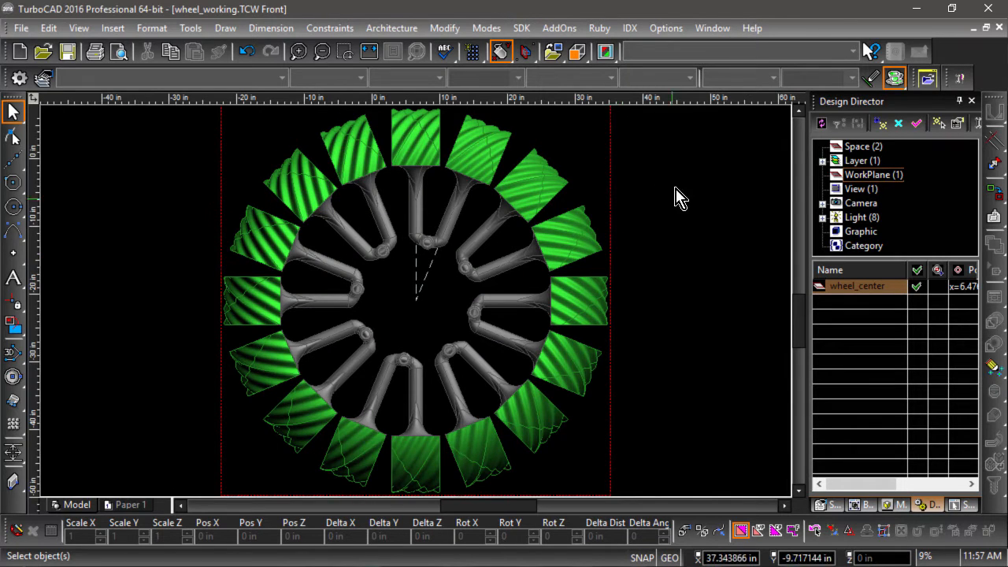
Show the wheel as wireframe and add a bisector between the two angled centre construction lines
{"action": "left_click", "coordinate": [894, 79]}
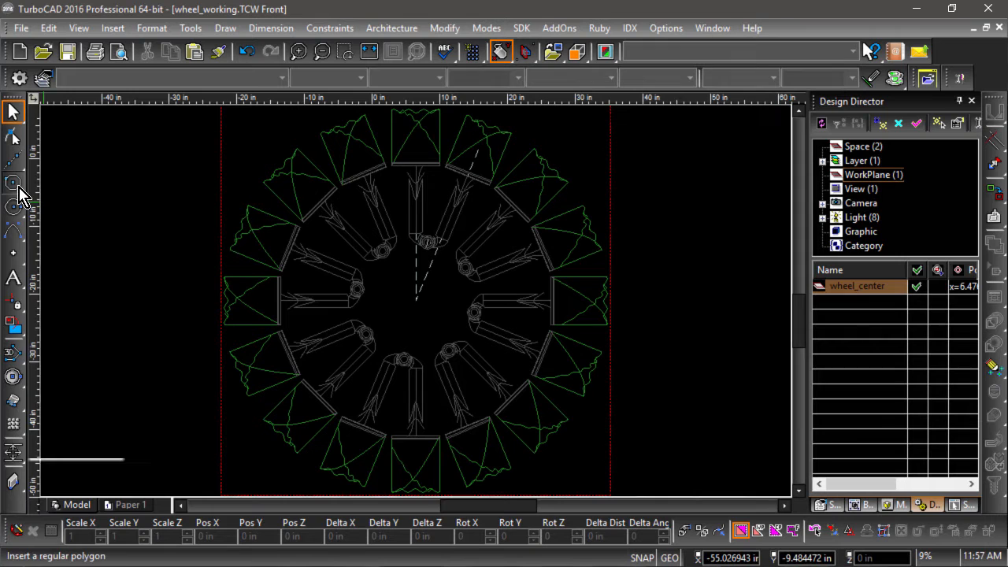
{"action": "left_click", "coordinate": [12, 183]}
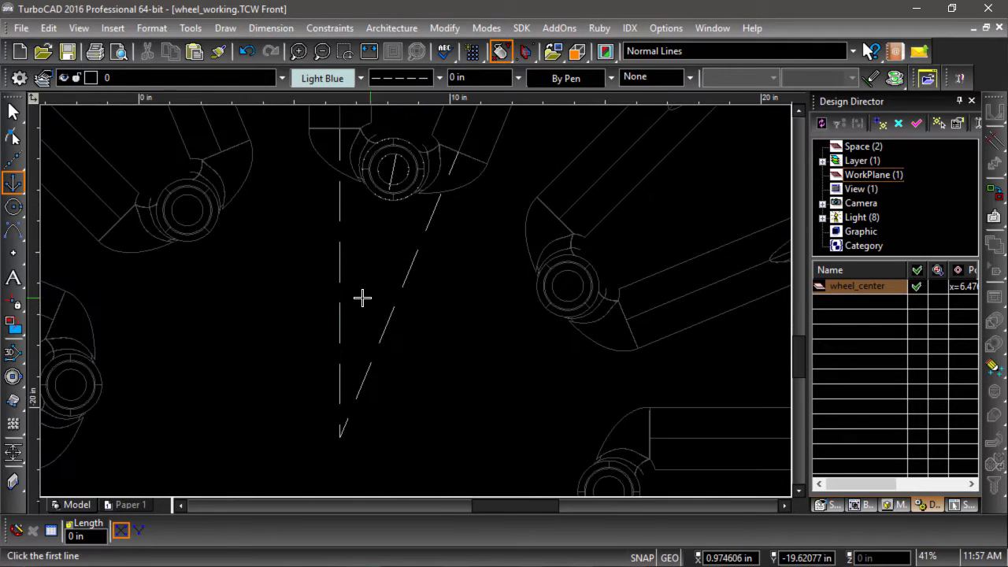
{"action": "left_click", "coordinate": [340, 434]}
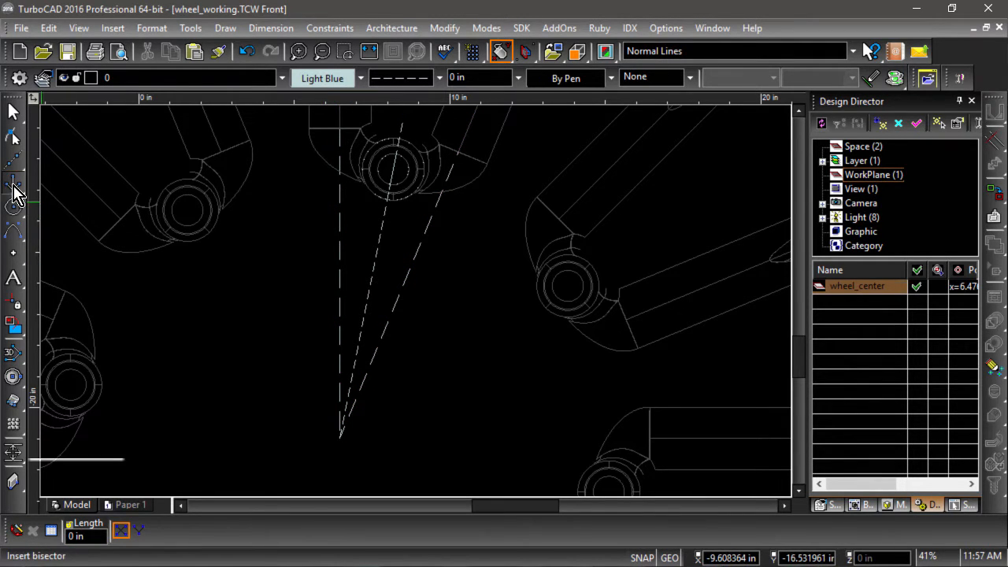
{"action": "left_click", "coordinate": [13, 182]}
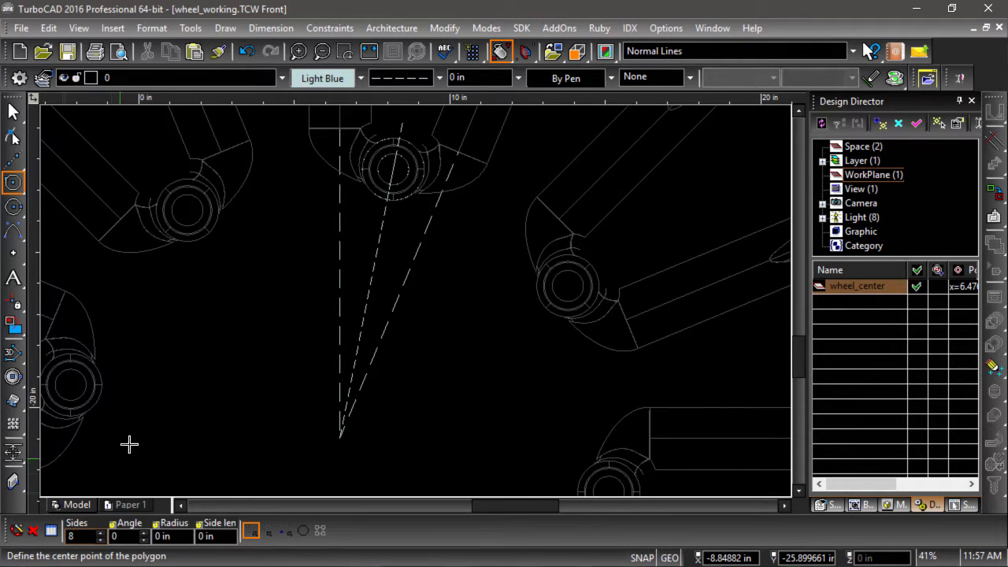
Set the pen colour to Blue and centre the octagon on the construction lines' intersection
{"action": "left_click", "coordinate": [323, 78]}
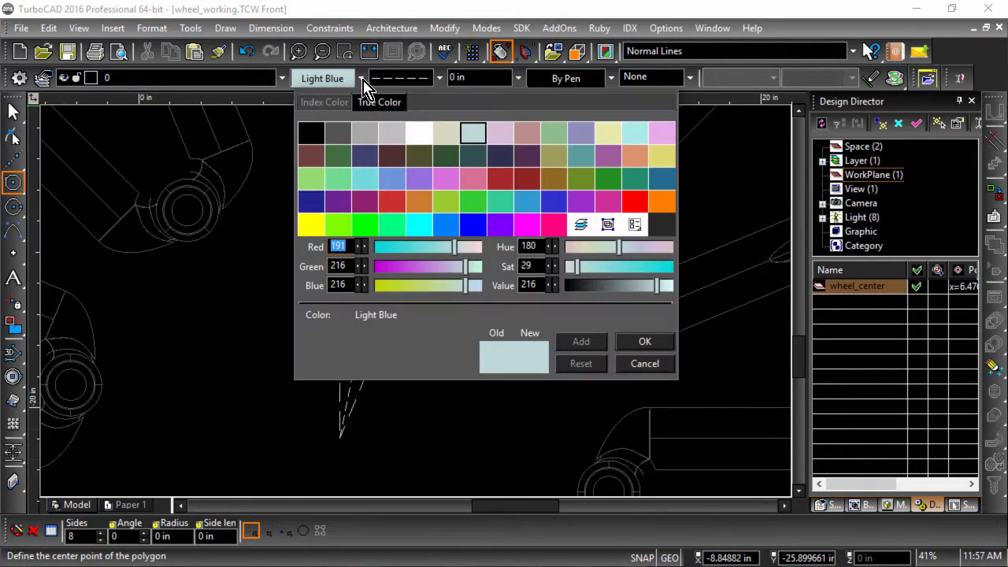
{"action": "left_click", "coordinate": [644, 340]}
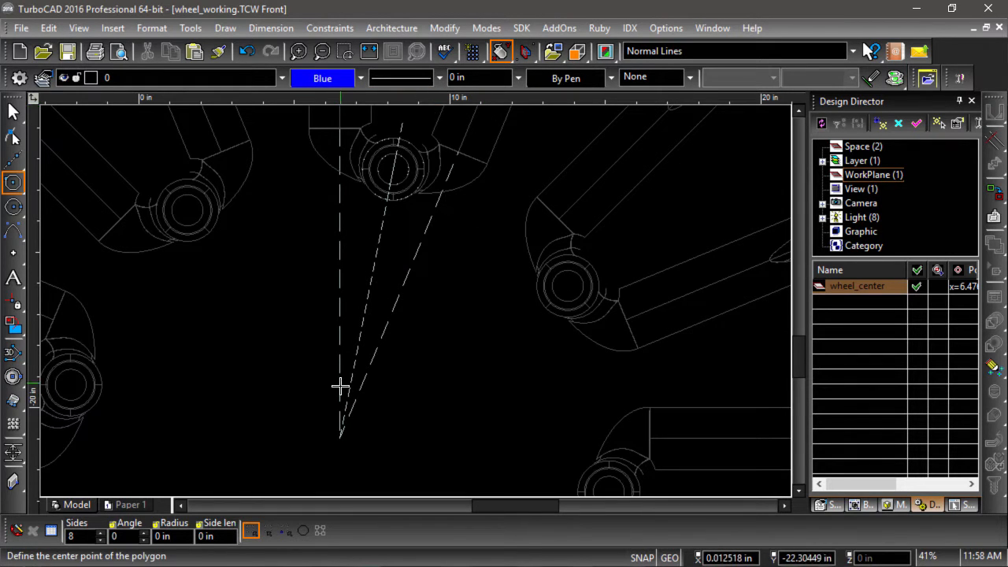
{"action": "left_click", "coordinate": [397, 186]}
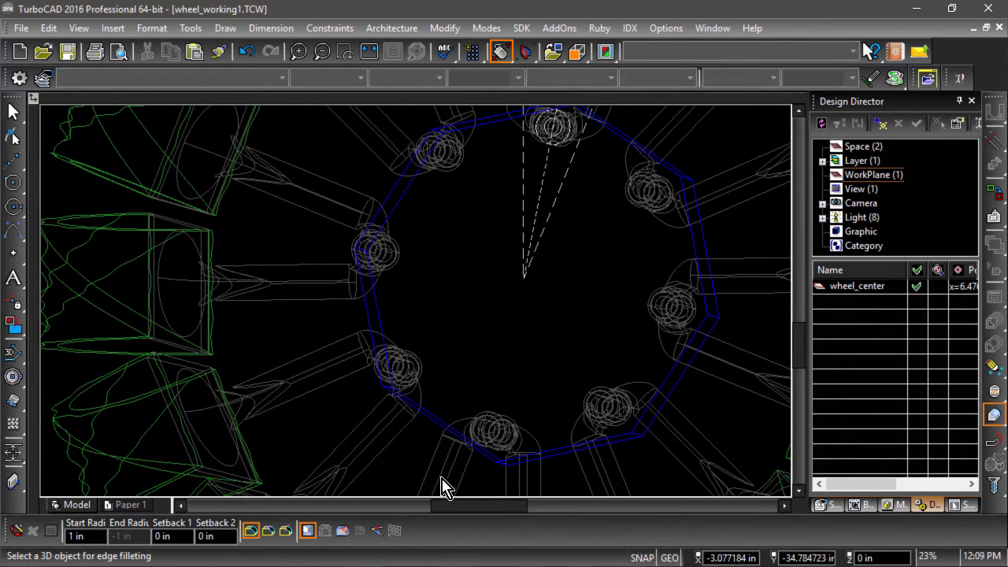
Fillet the hub edges and add a new work plane from the Design Director's WorkPlane list
{"action": "left_click", "coordinate": [362, 252]}
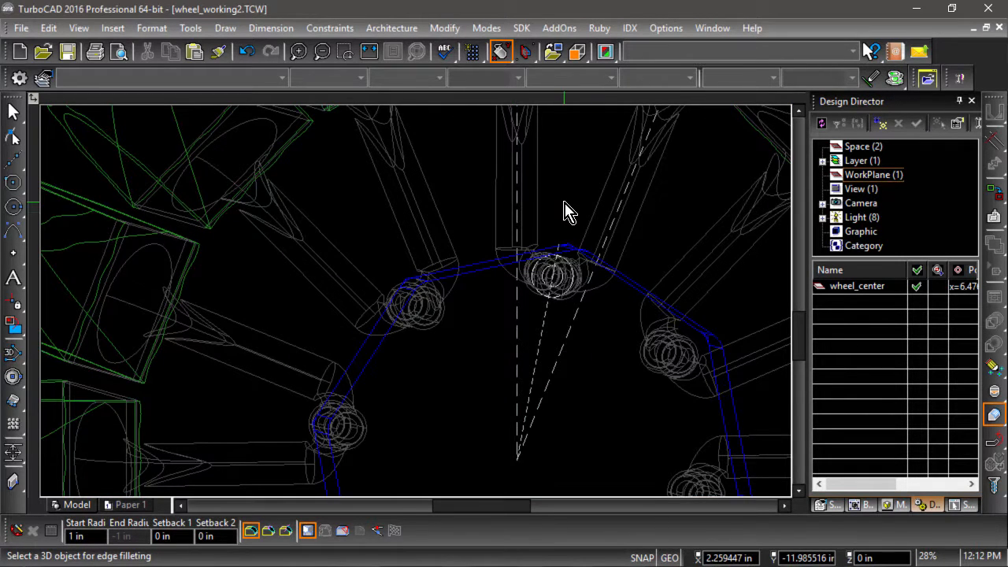
{"action": "right_click", "coordinate": [567, 208]}
{"action": "type", "text": "hub_"}
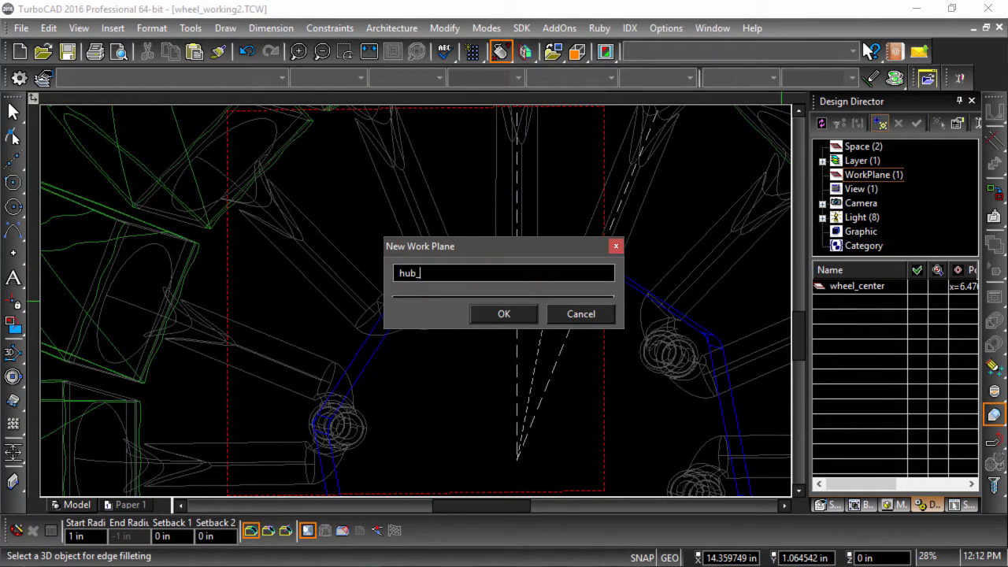
Confirm the hub_top work plane and place markers at the hub corners
{"action": "left_click", "coordinate": [504, 313]}
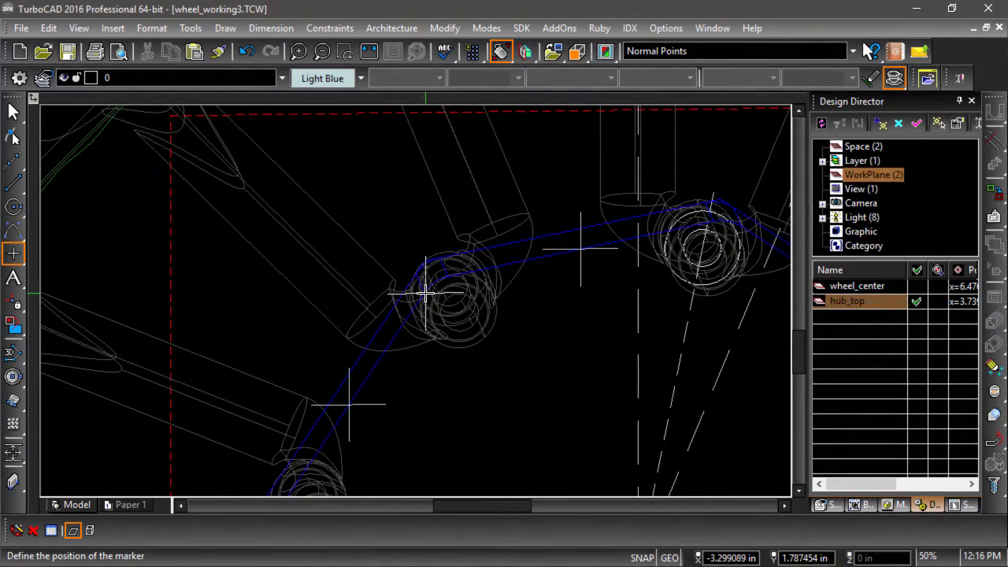
{"action": "scroll", "scroll_direction": "down", "scroll_amount": 3}
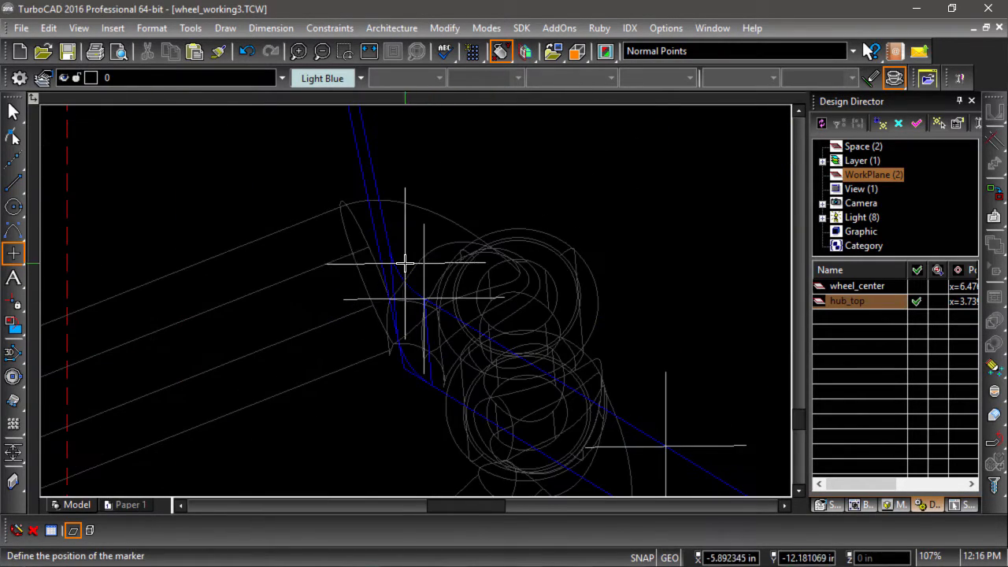
{"action": "scroll", "scroll_direction": "down", "scroll_amount": 3}
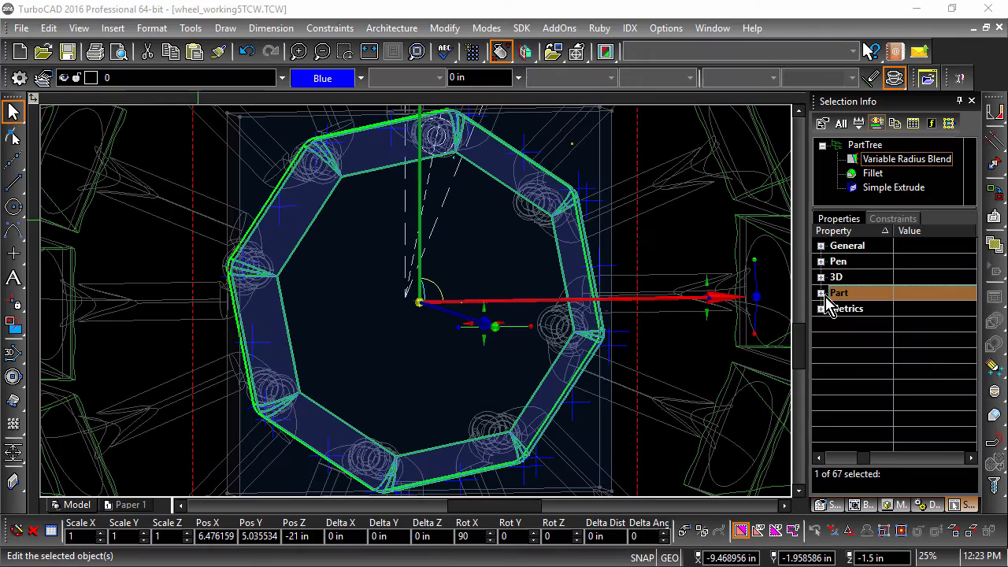
Set the blend radius positions to 2 in and turn on Delay Update for the Variable Radius Blend
{"action": "left_click", "coordinate": [822, 292]}
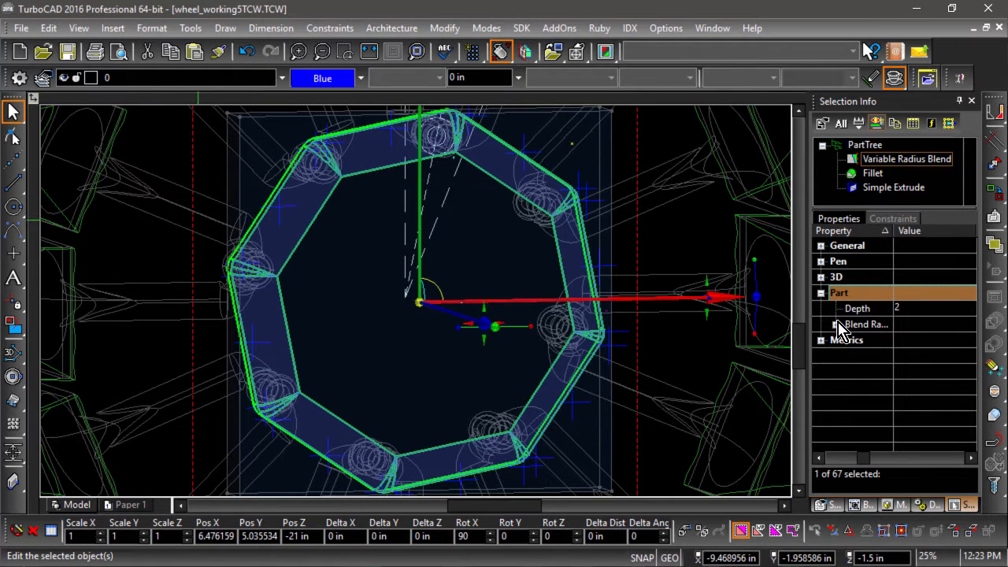
{"action": "left_click", "coordinate": [837, 324]}
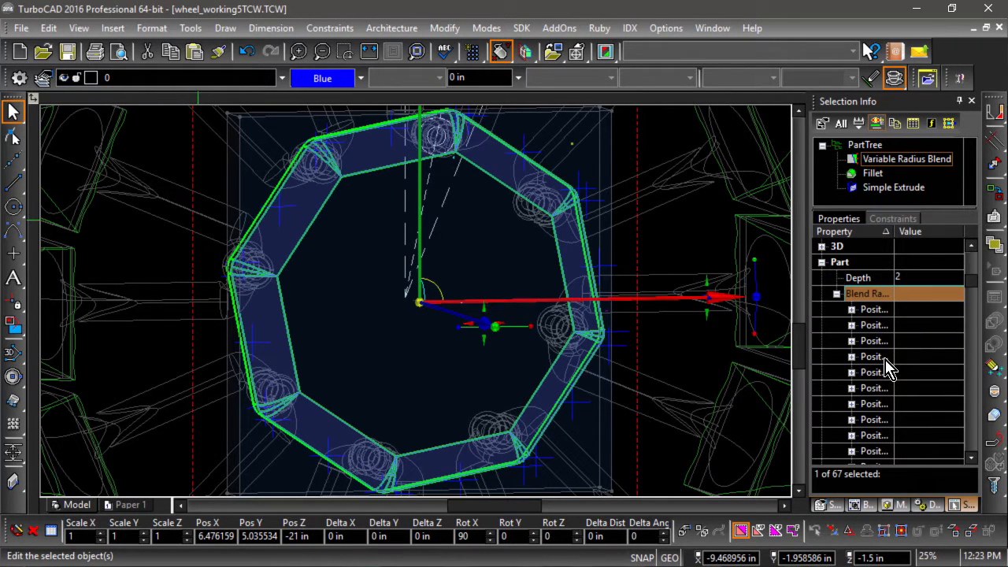
{"action": "left_click", "coordinate": [838, 278]}
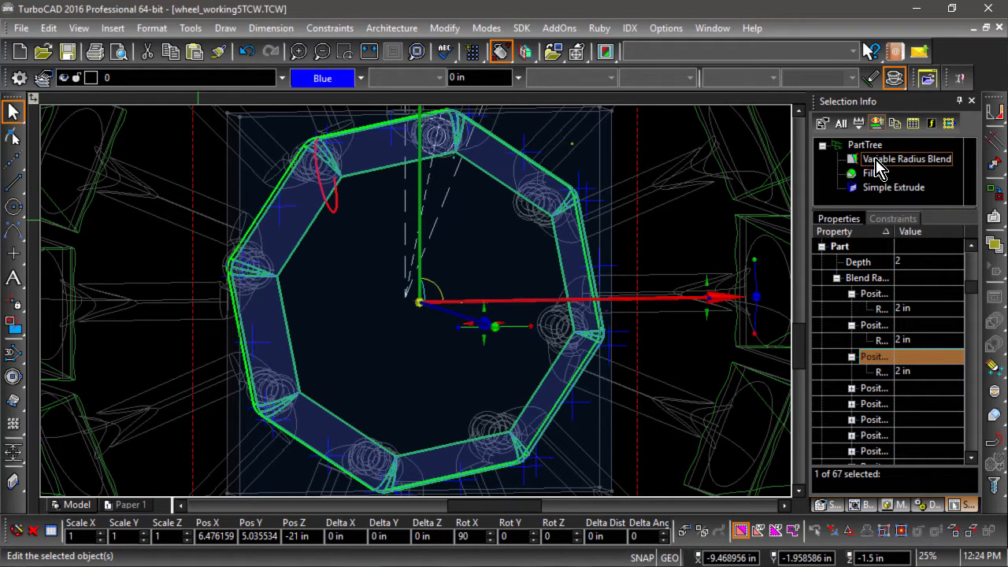
{"action": "right_click", "coordinate": [906, 158]}
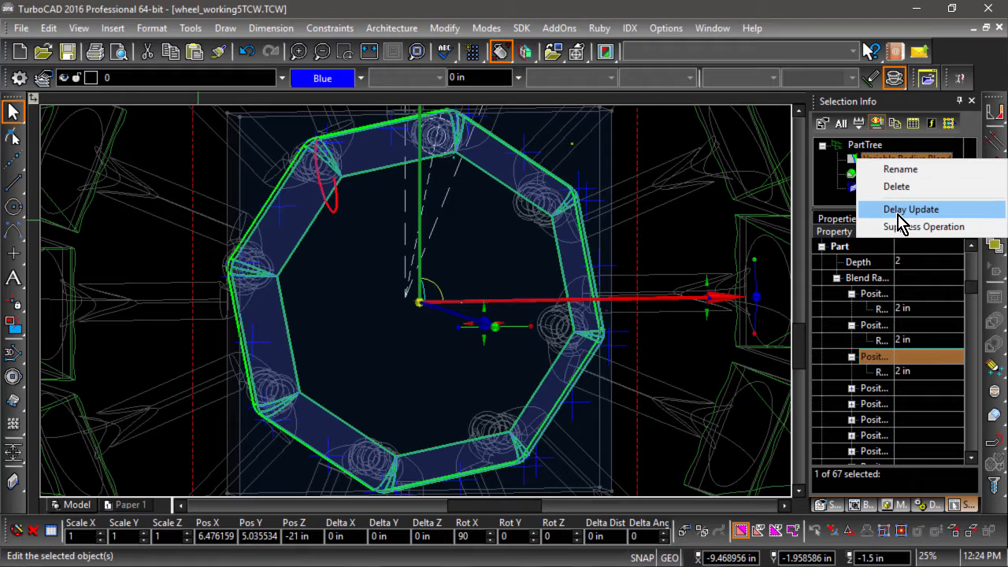
{"action": "left_click", "coordinate": [910, 208]}
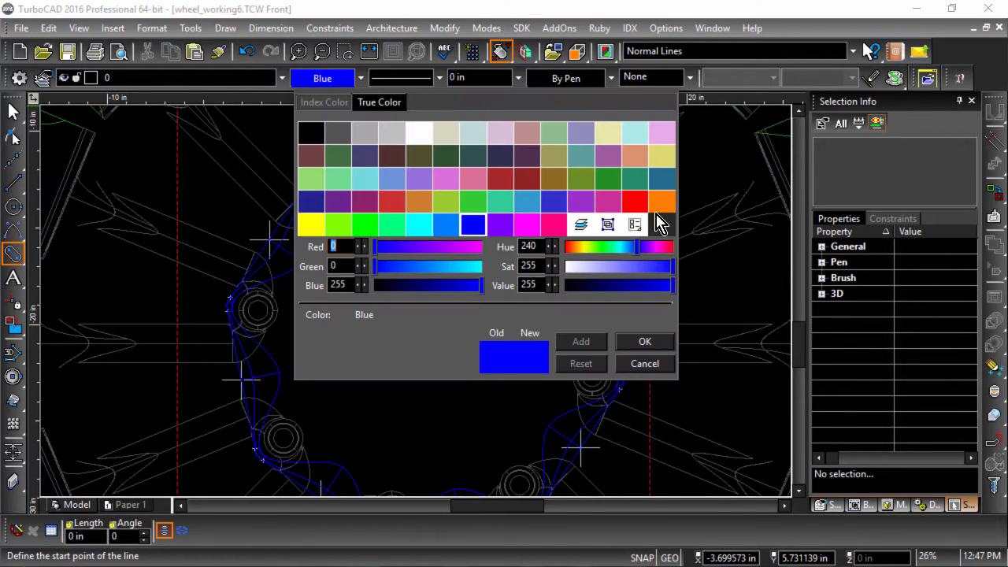
Draw red slot outlines on the hub top face snapping to Nearest On Facet
{"action": "left_click", "coordinate": [645, 340]}
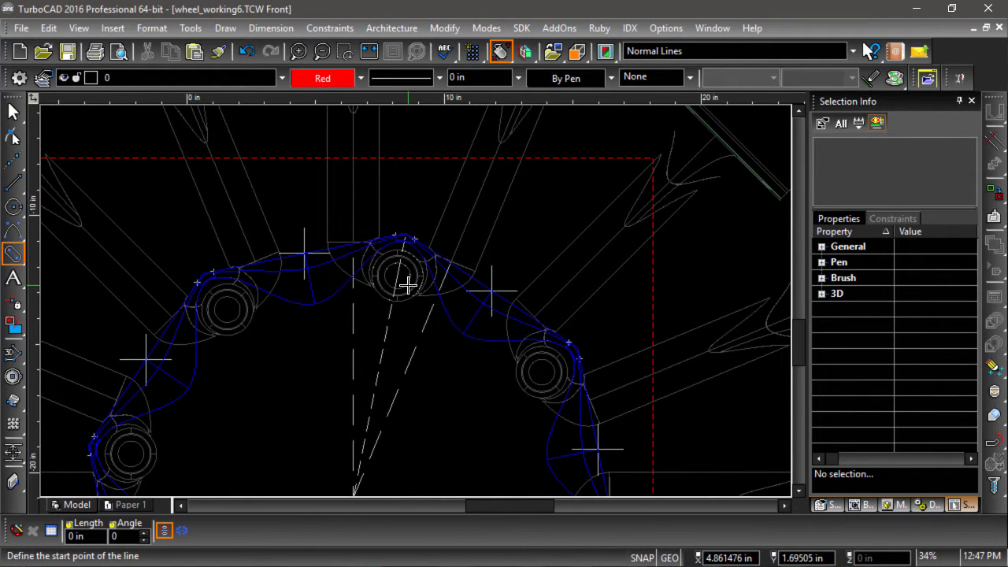
{"action": "right_click", "coordinate": [408, 283]}
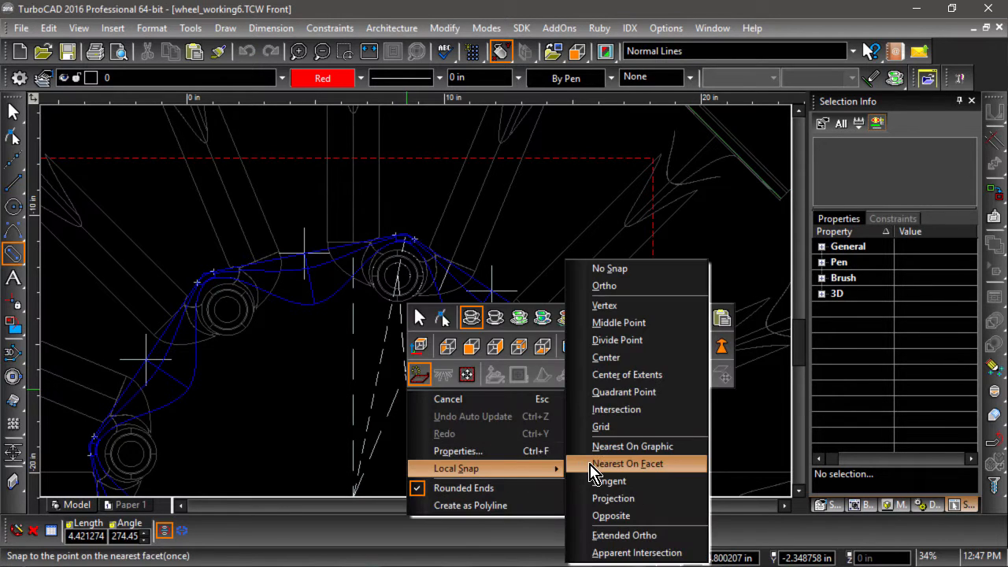
{"action": "left_click", "coordinate": [627, 463]}
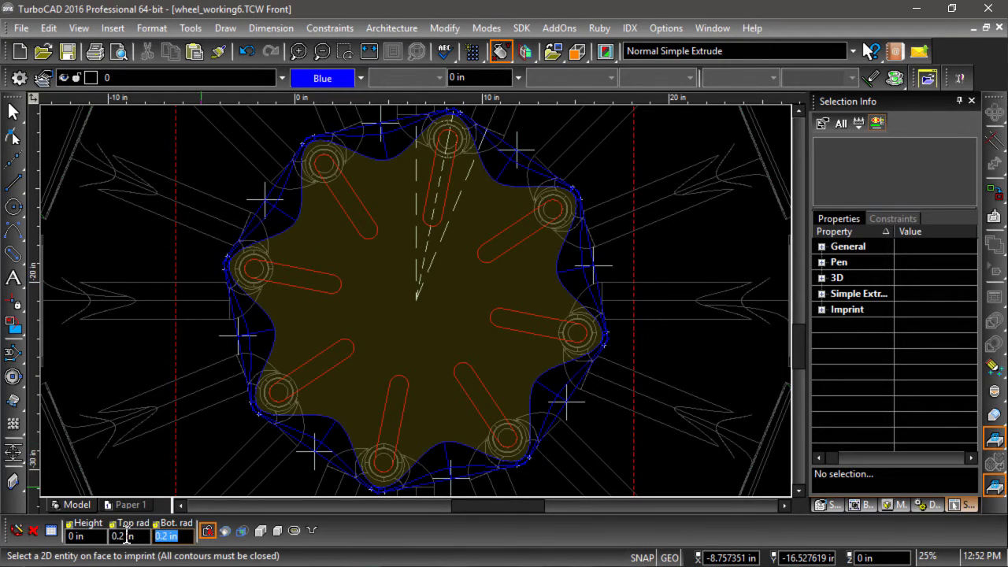
Imprint the slot outlines as slots with filleted bottom edges
{"action": "left_click", "coordinate": [293, 529]}
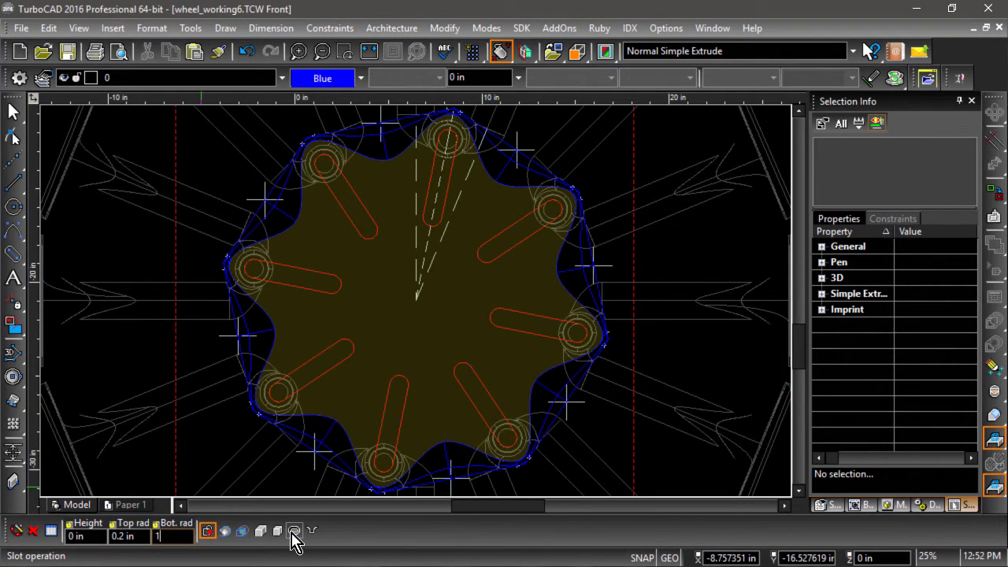
{"action": "left_click", "coordinate": [277, 531]}
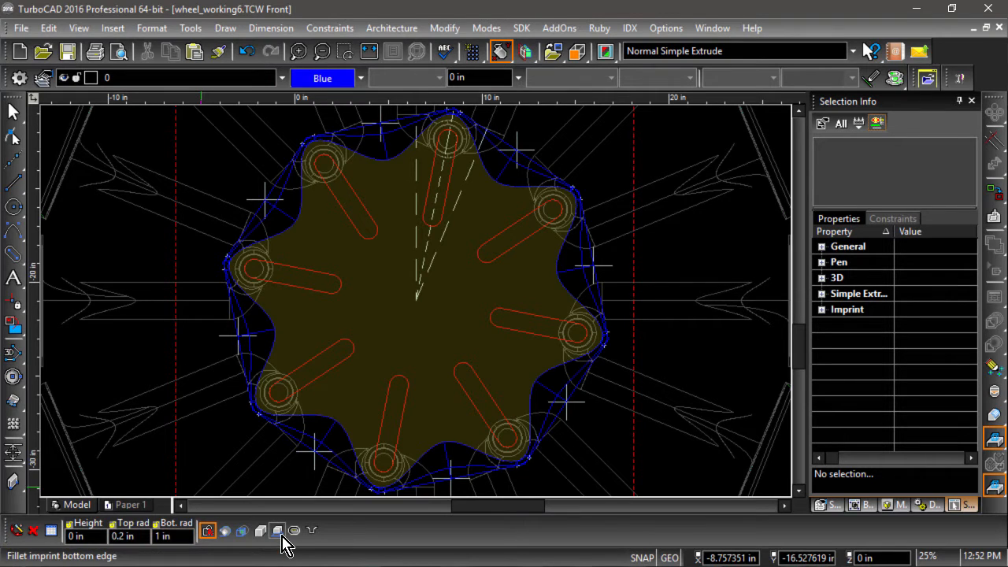
{"action": "left_click", "coordinate": [292, 530]}
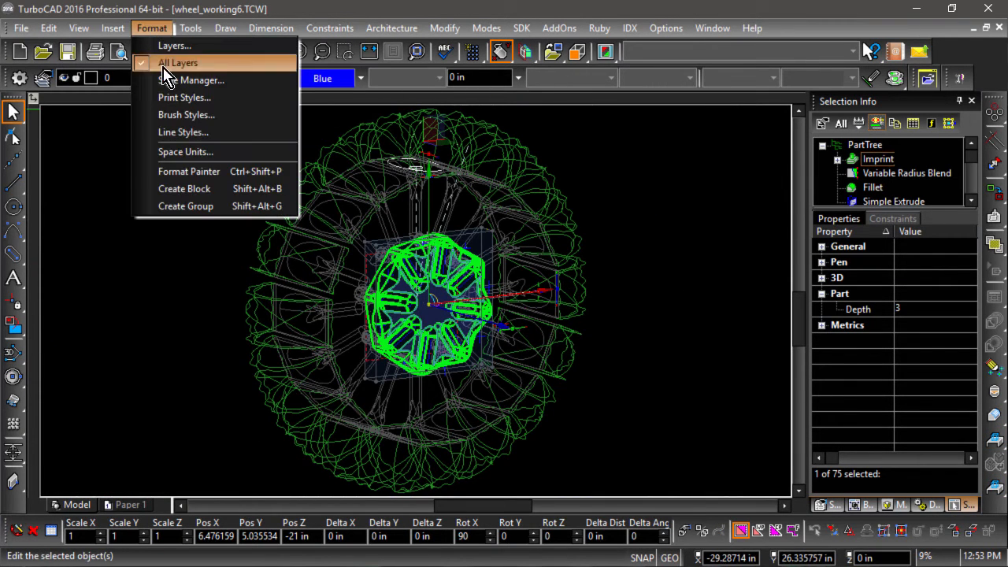
Create a block named 'Hub' from the hub solid
{"action": "left_click", "coordinate": [185, 189]}
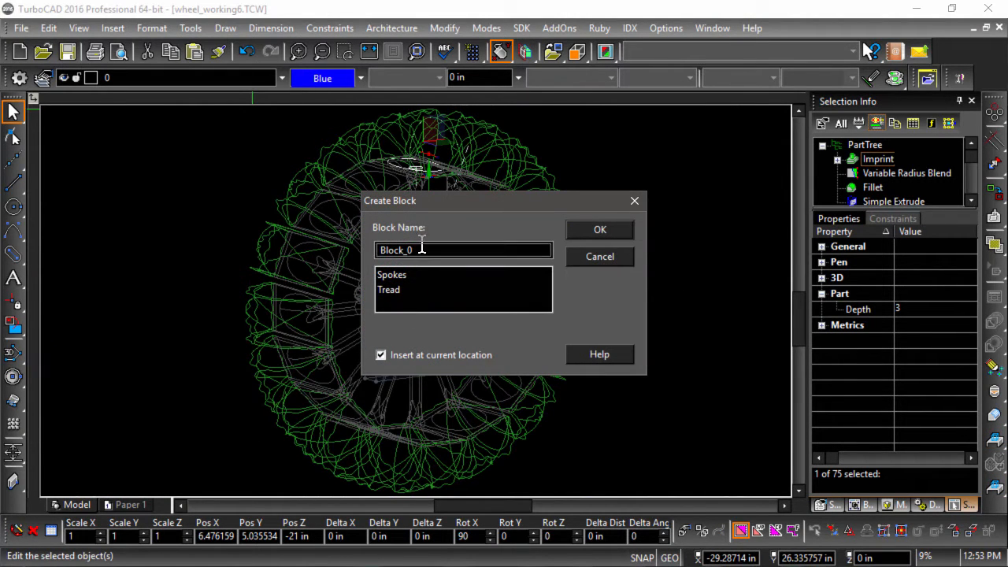
{"action": "type", "text": "Hub"}
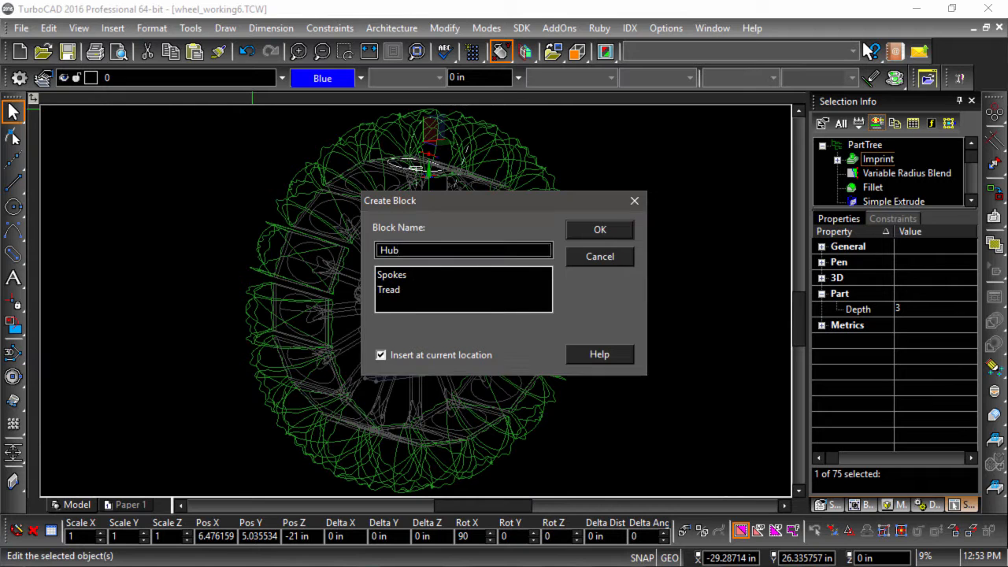
{"action": "left_click", "coordinate": [599, 230]}
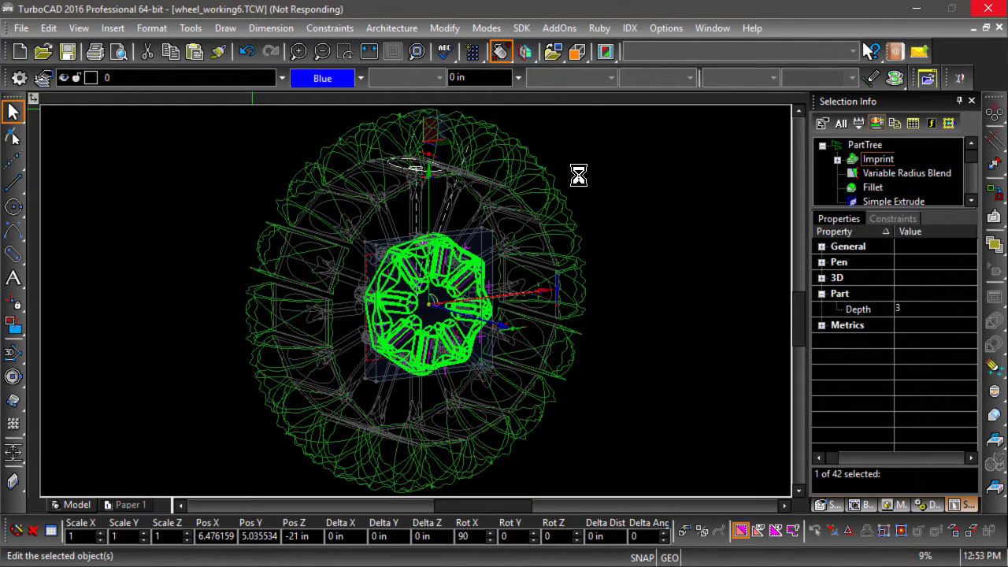